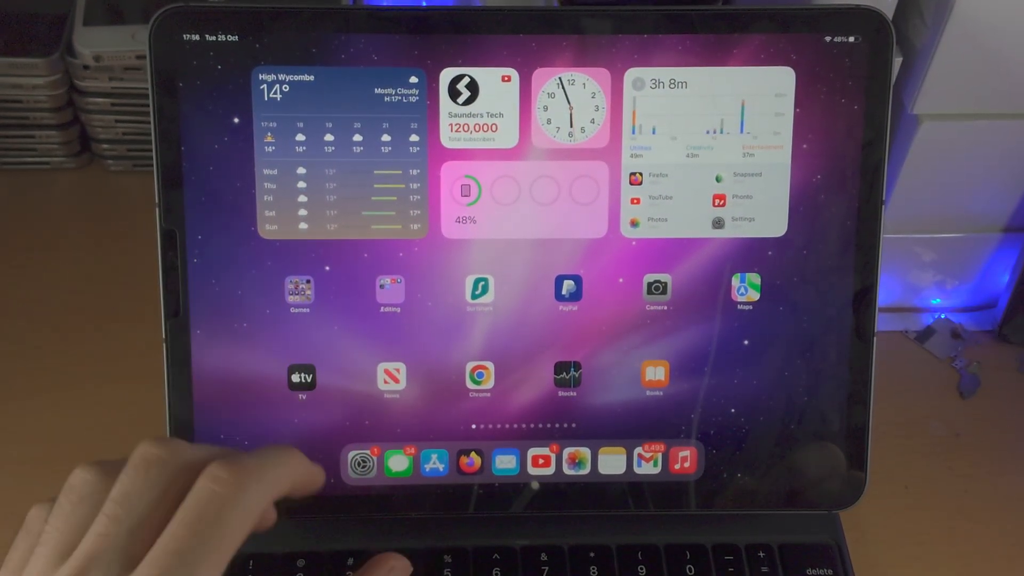
# Open Settings from the Dock and choose Shut Down under General to show 'slide to power off'.
pyautogui.click(361, 462)
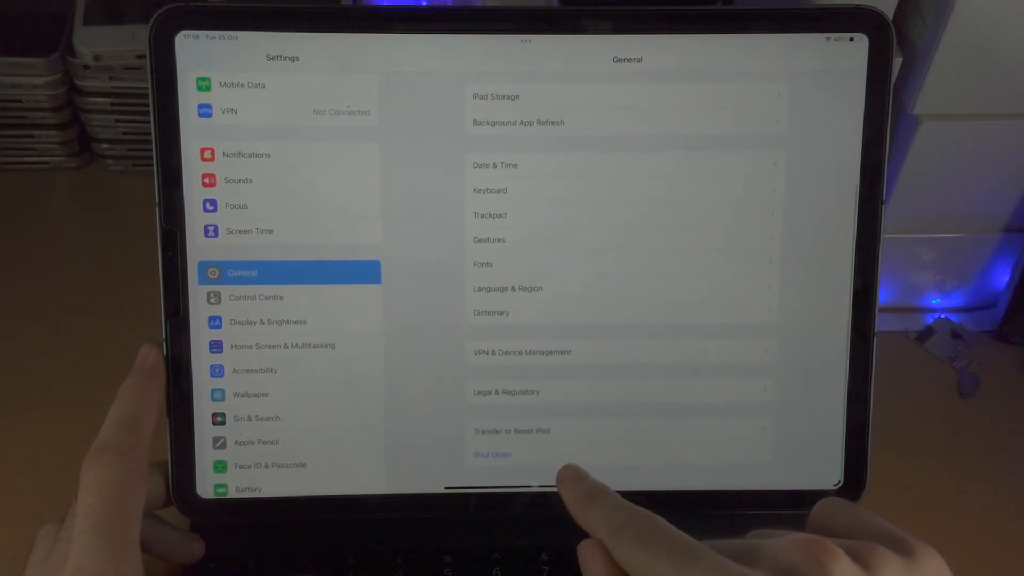
pyautogui.click(491, 454)
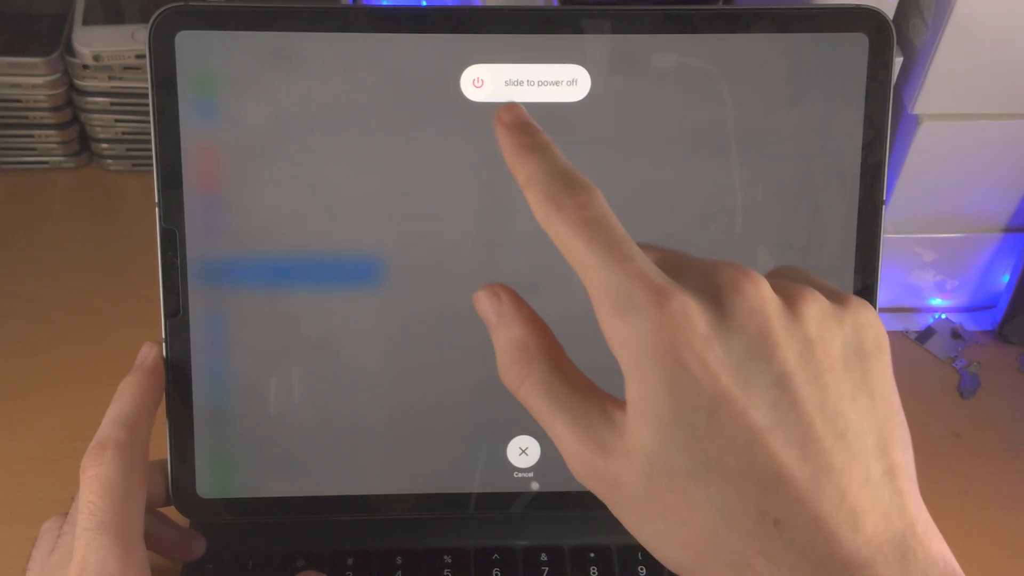